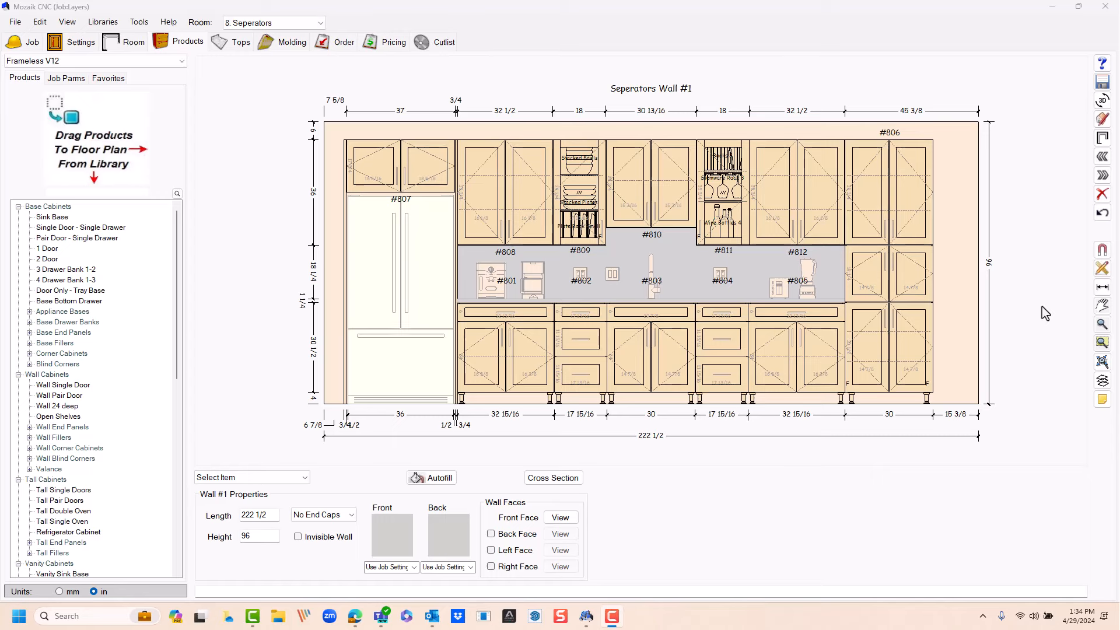
pyautogui.moveTo(972, 295)
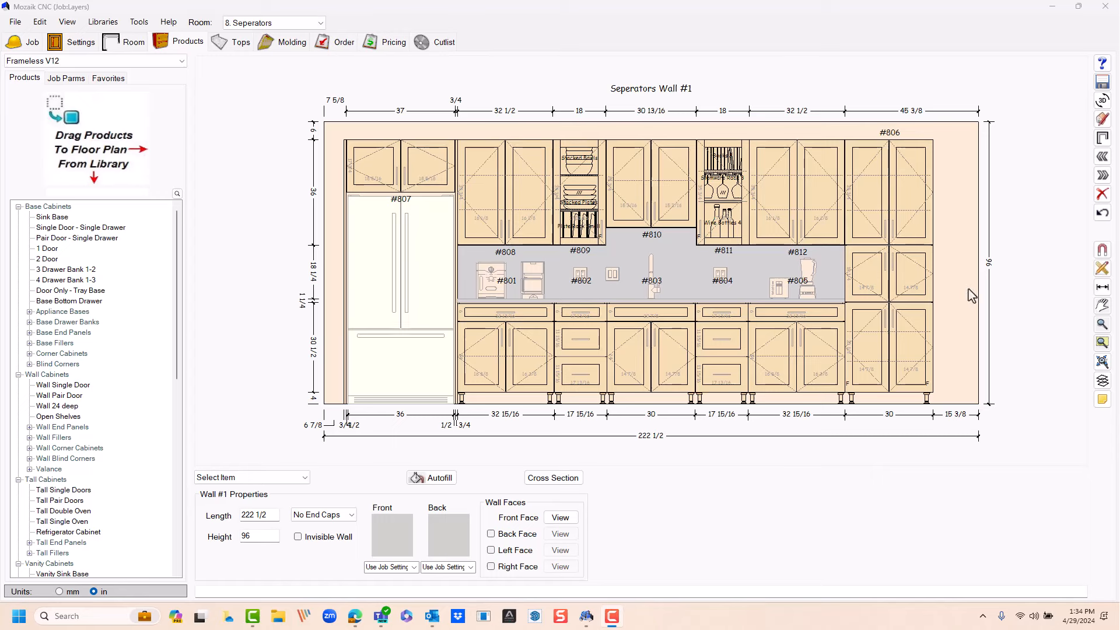
# - Select the Tall Pair Doors cabinet #806 on Seperators Wall #1
pyautogui.click(889, 200)
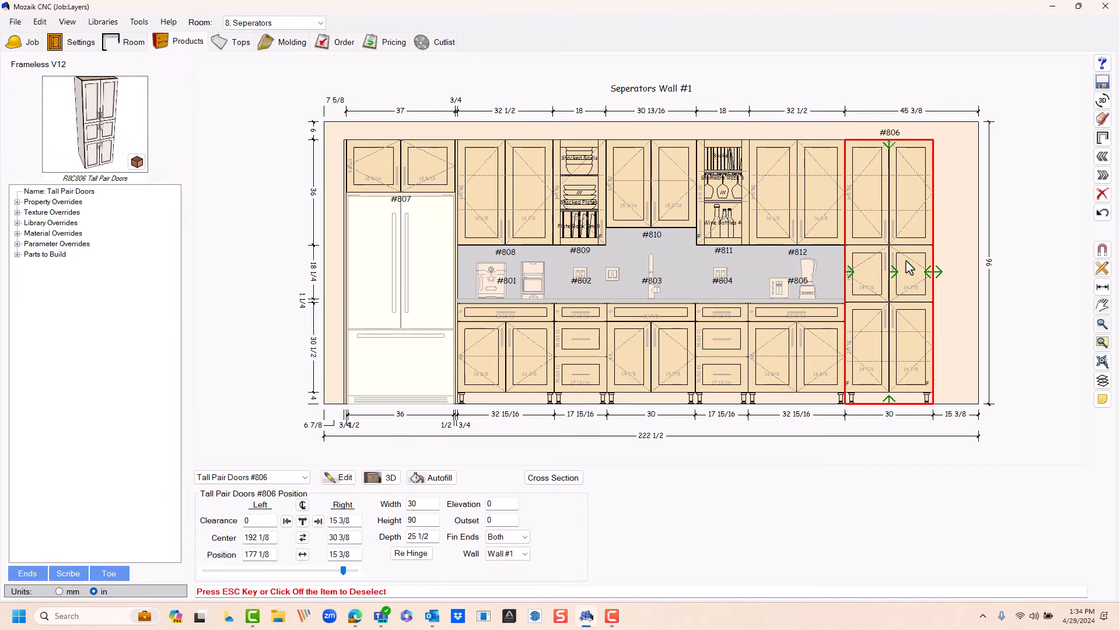
# - Open cabinet #806 in the Product Editor
pyautogui.click(337, 477)
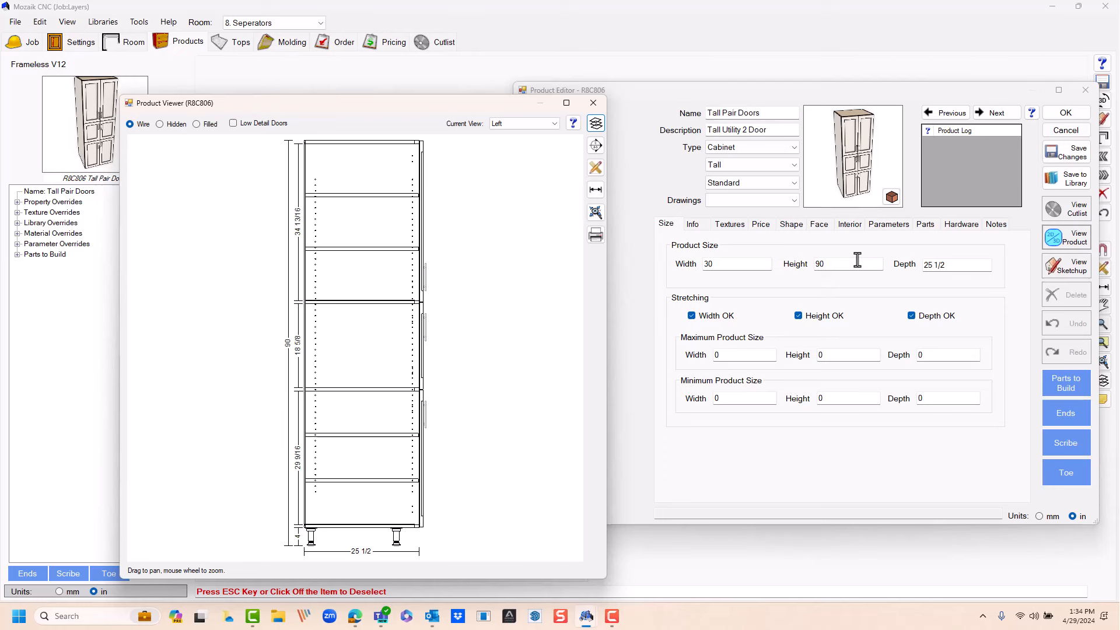
pyautogui.moveTo(379, 417)
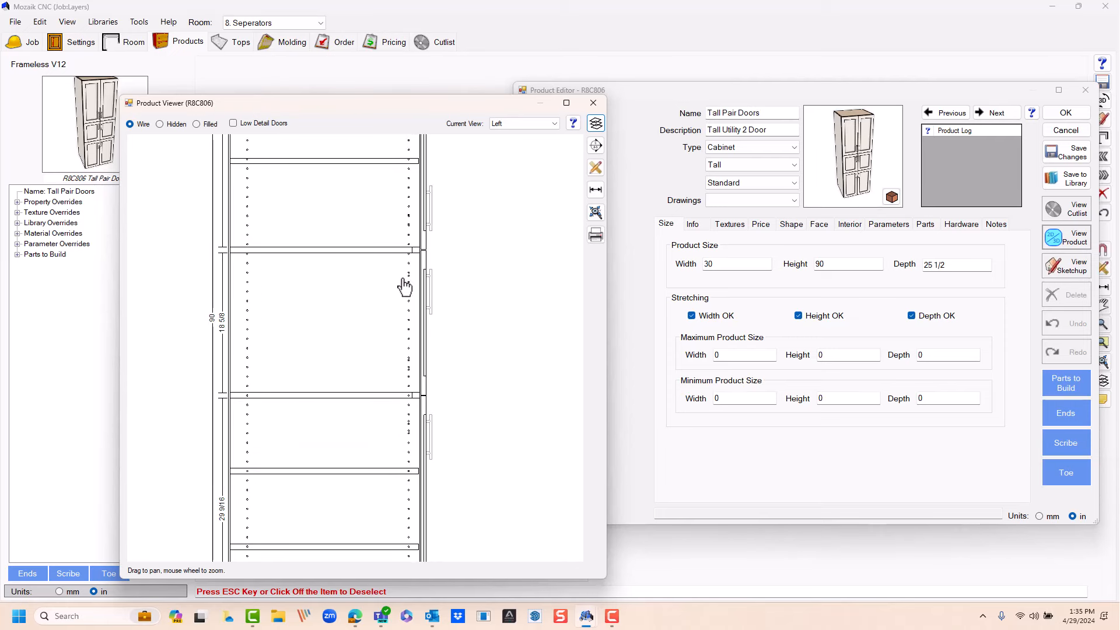
pyautogui.moveTo(286, 342)
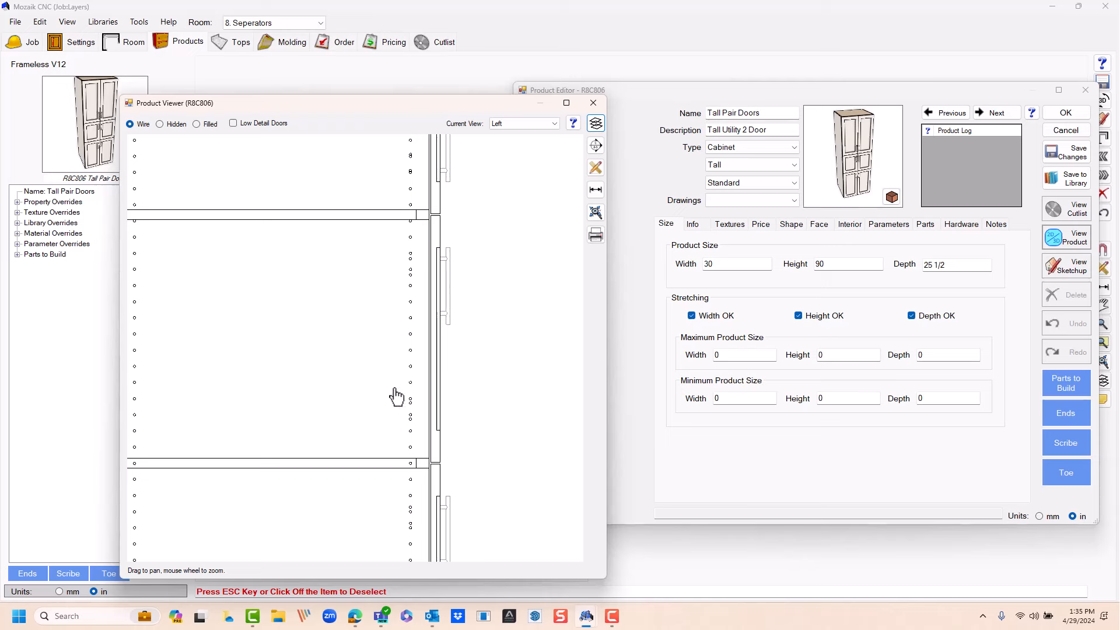
pyautogui.moveTo(418, 502)
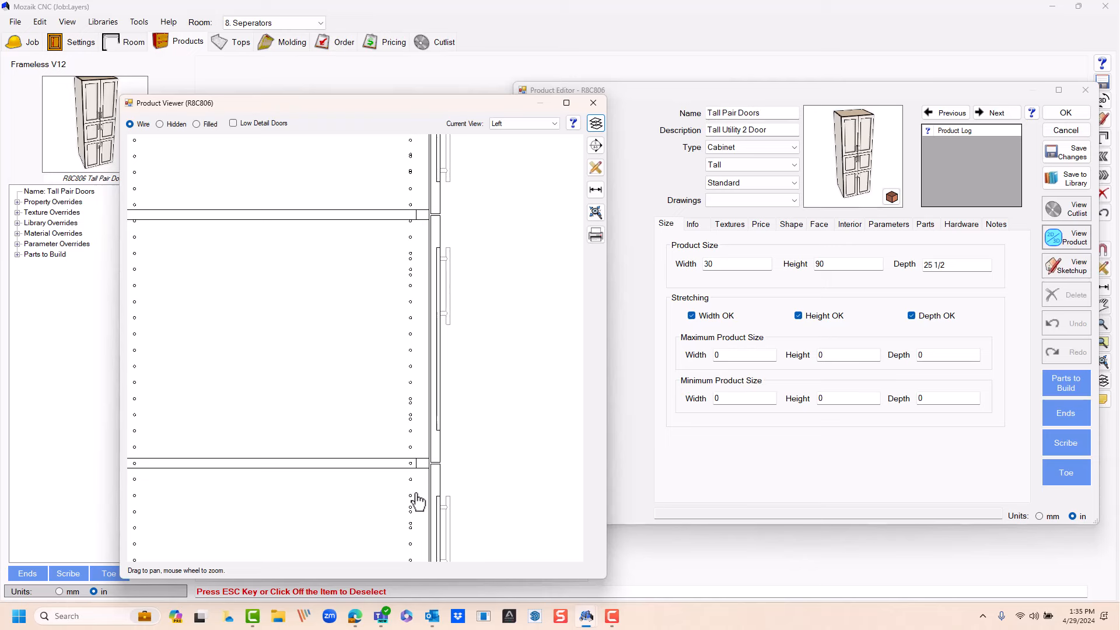
pyautogui.moveTo(418, 302)
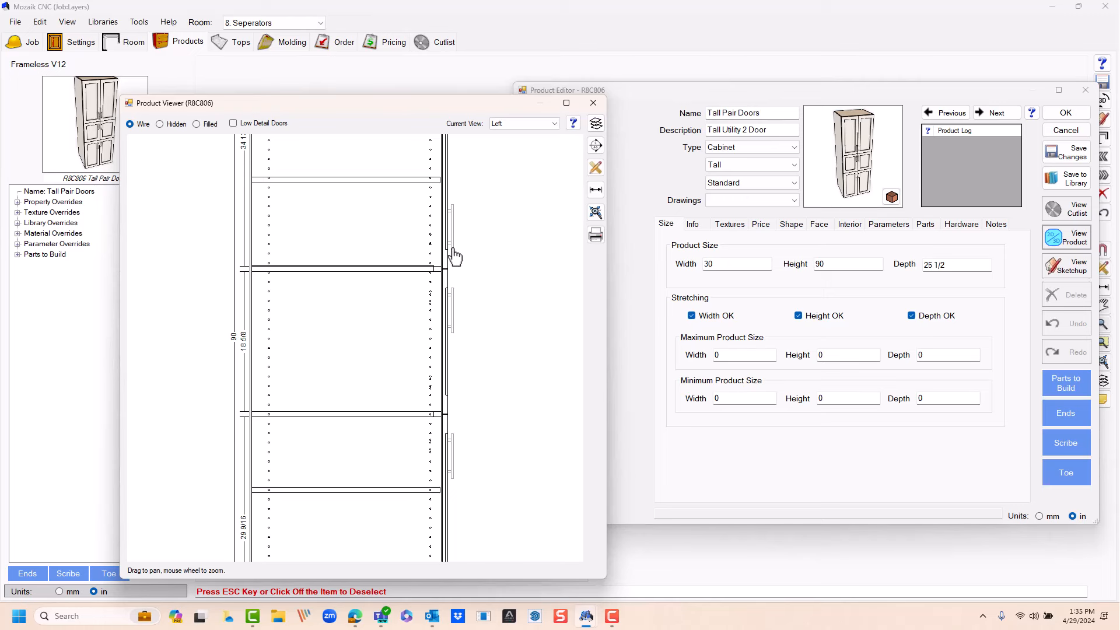
pyautogui.moveTo(391, 477)
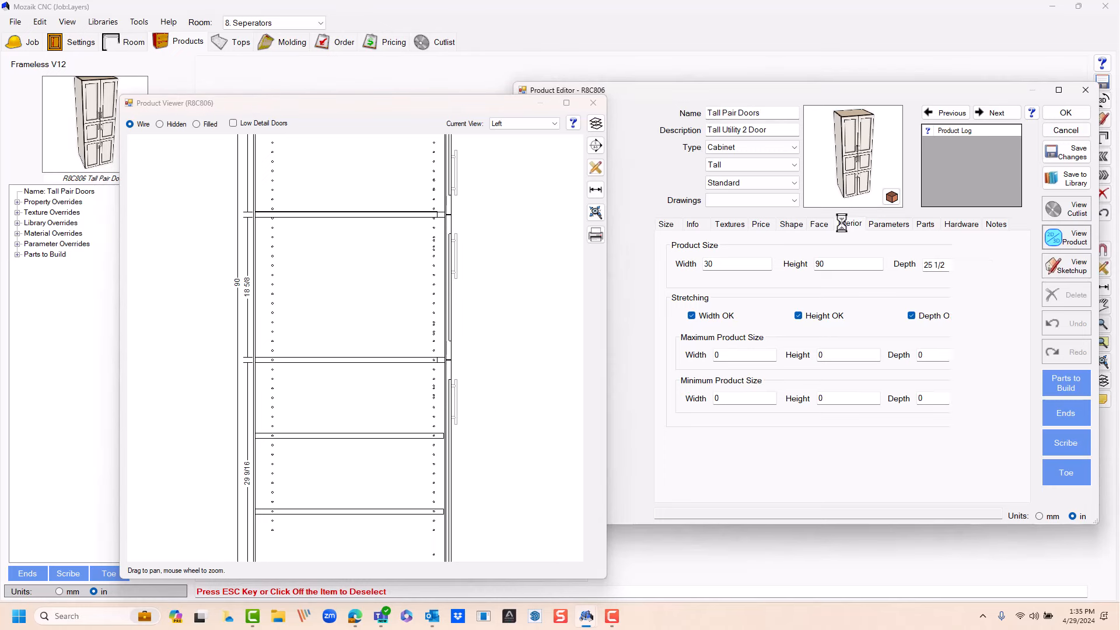
# - In the interior layout, change the section C divider's type from Adjustable to Separator
pyautogui.click(849, 223)
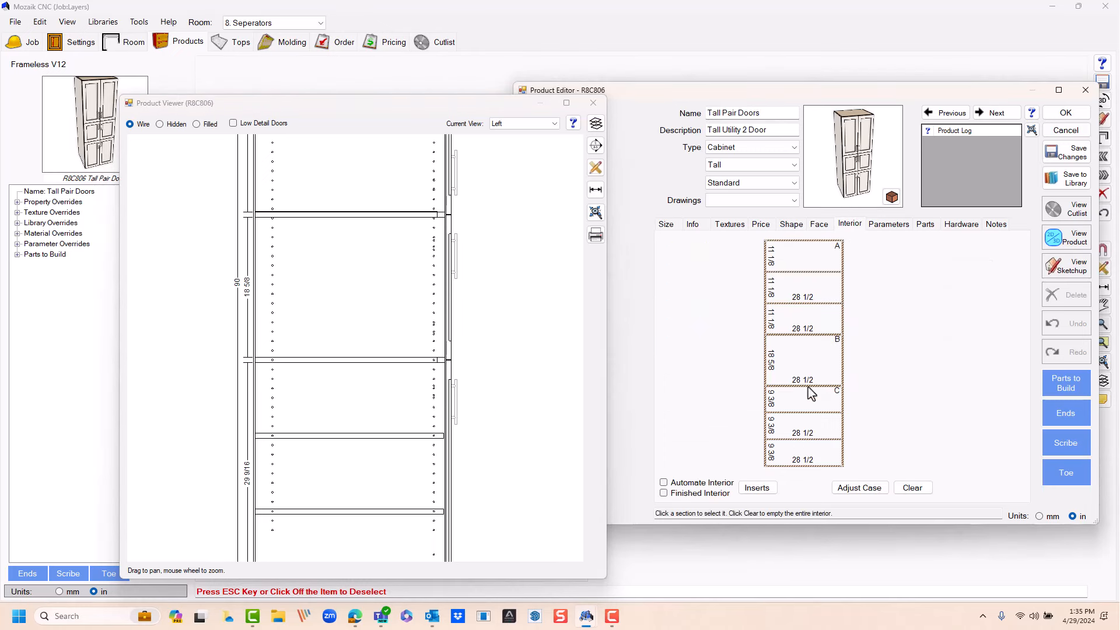
pyautogui.click(802, 391)
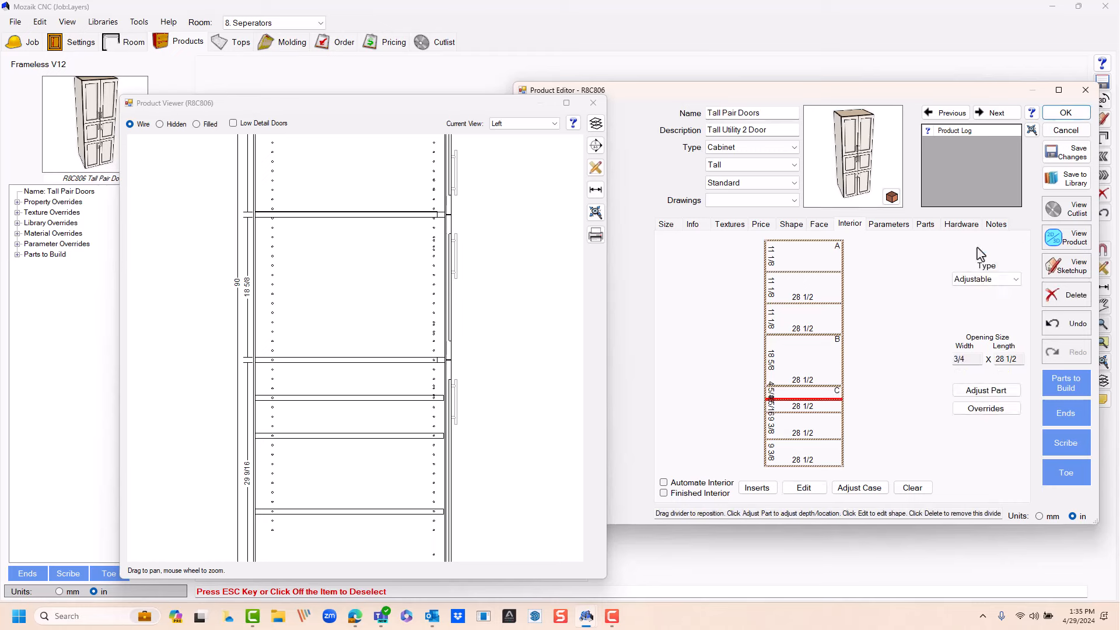
pyautogui.moveTo(943, 287)
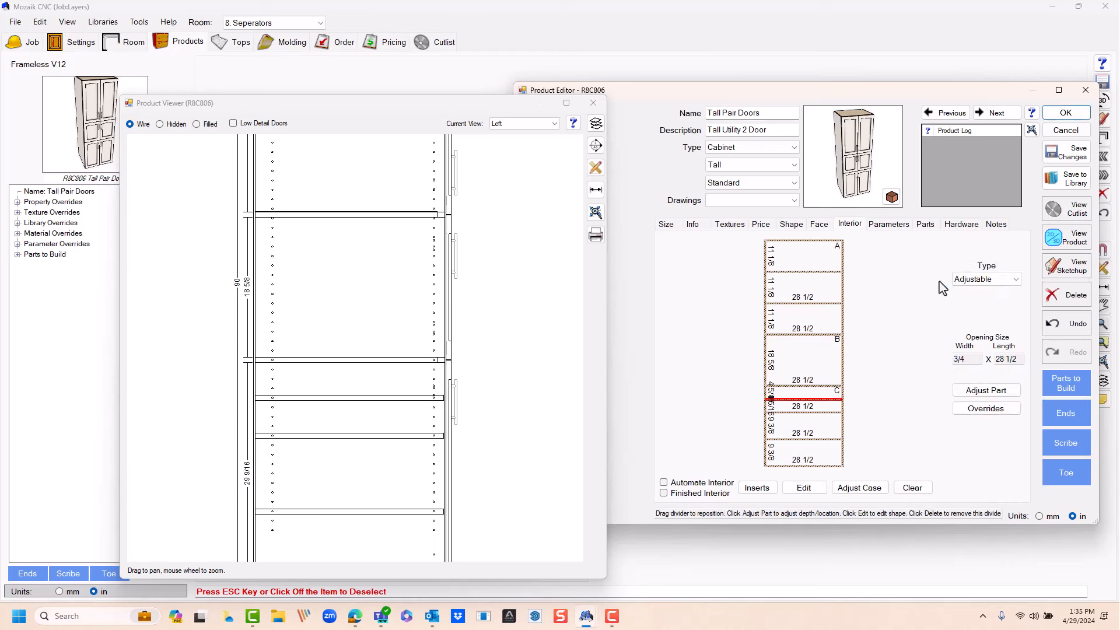
pyautogui.moveTo(987, 319)
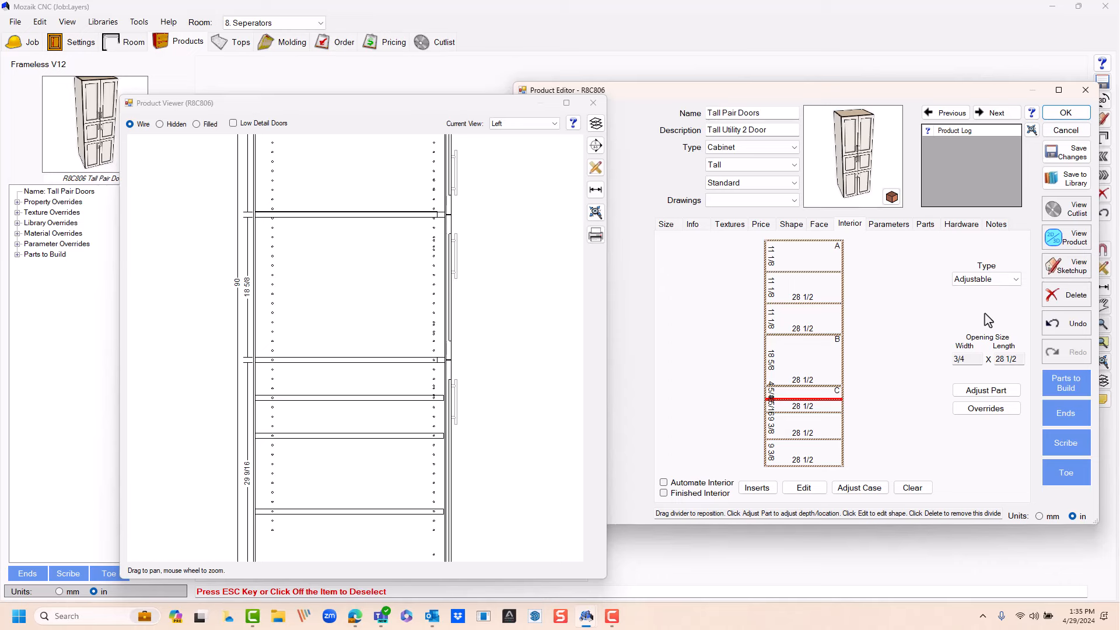
pyautogui.click(1012, 279)
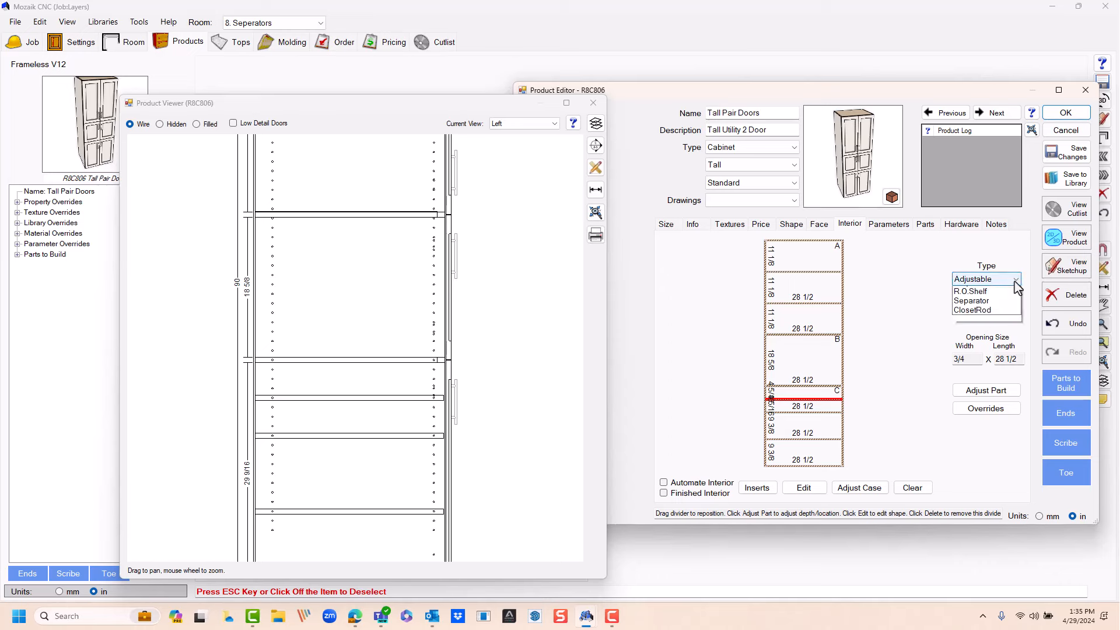
pyautogui.click(972, 299)
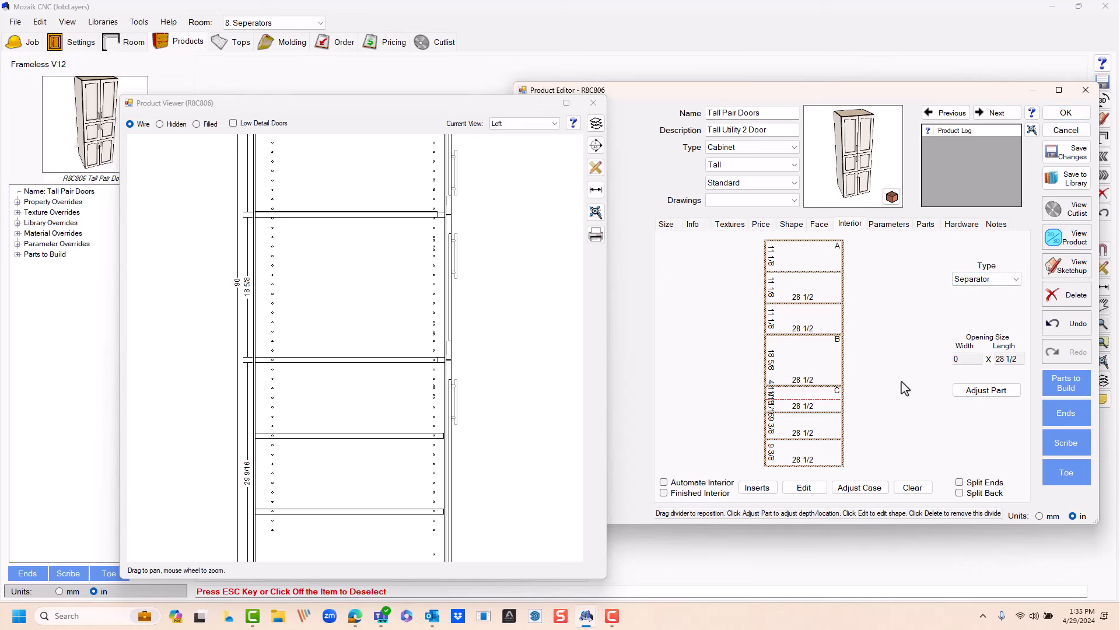
pyautogui.moveTo(361, 432)
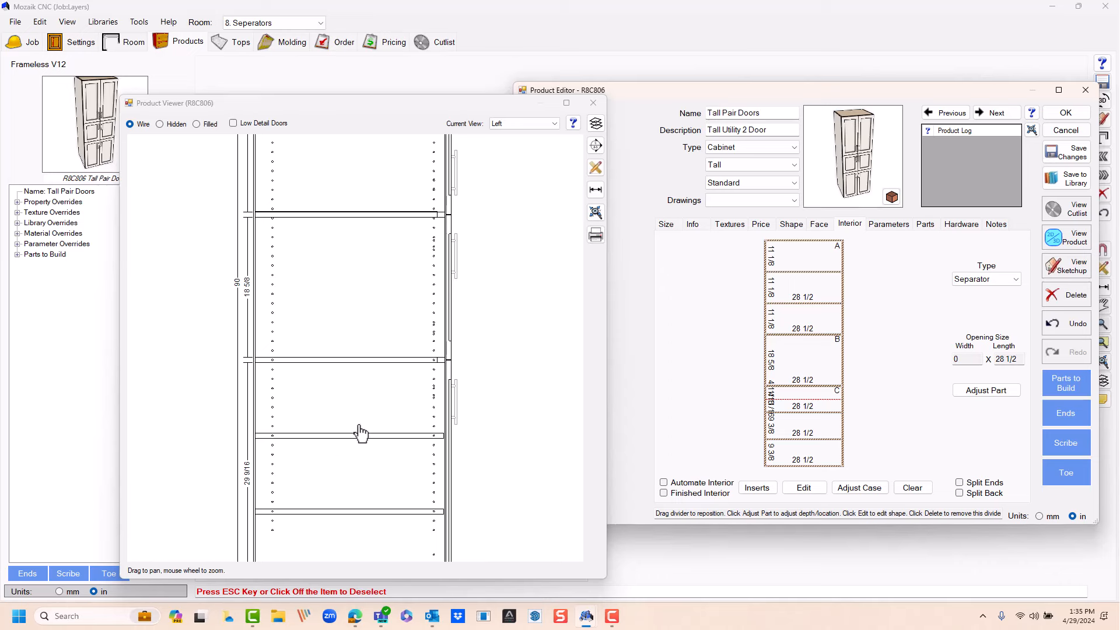
pyautogui.moveTo(663, 422)
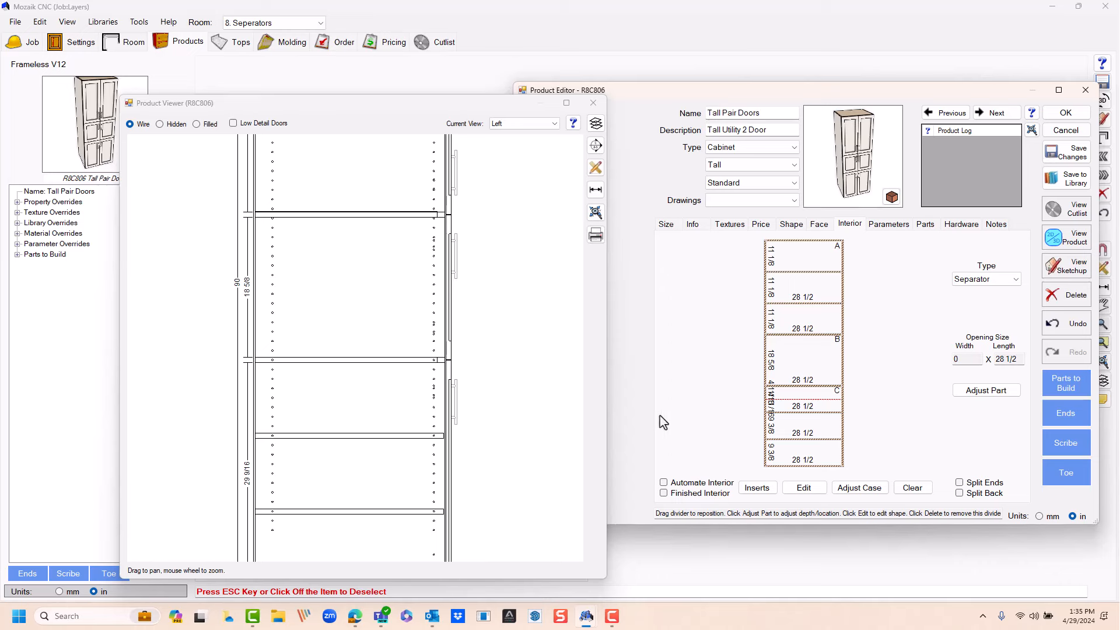
# - Lock the section C opening at 7 3/4, with No Shelf Holes there and in the 18 5/8 opening
pyautogui.click(803, 391)
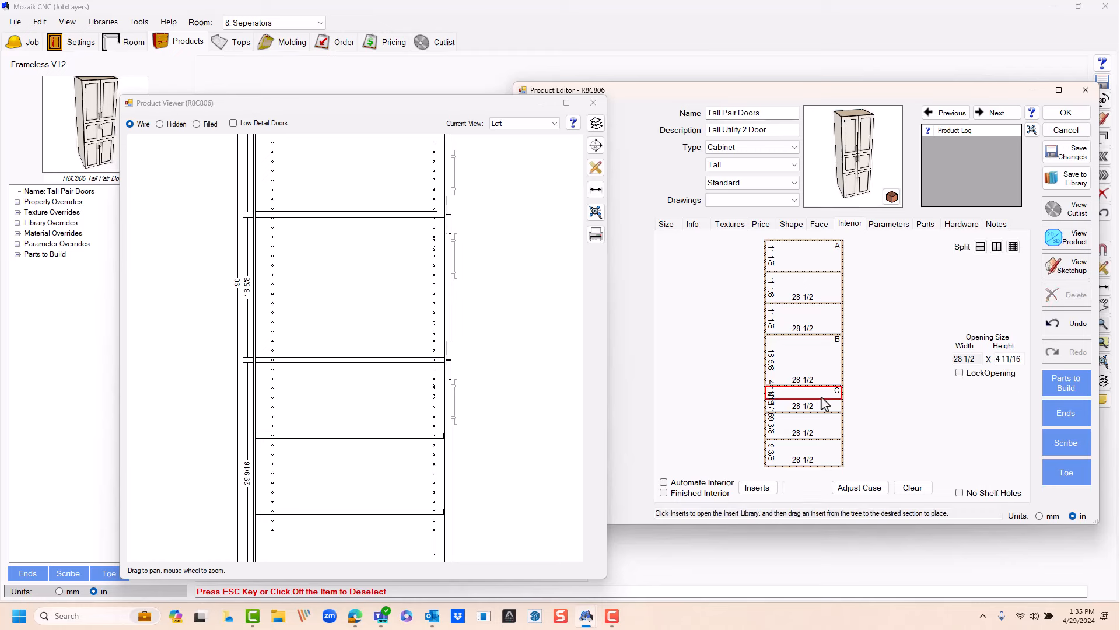
pyautogui.moveTo(836, 399)
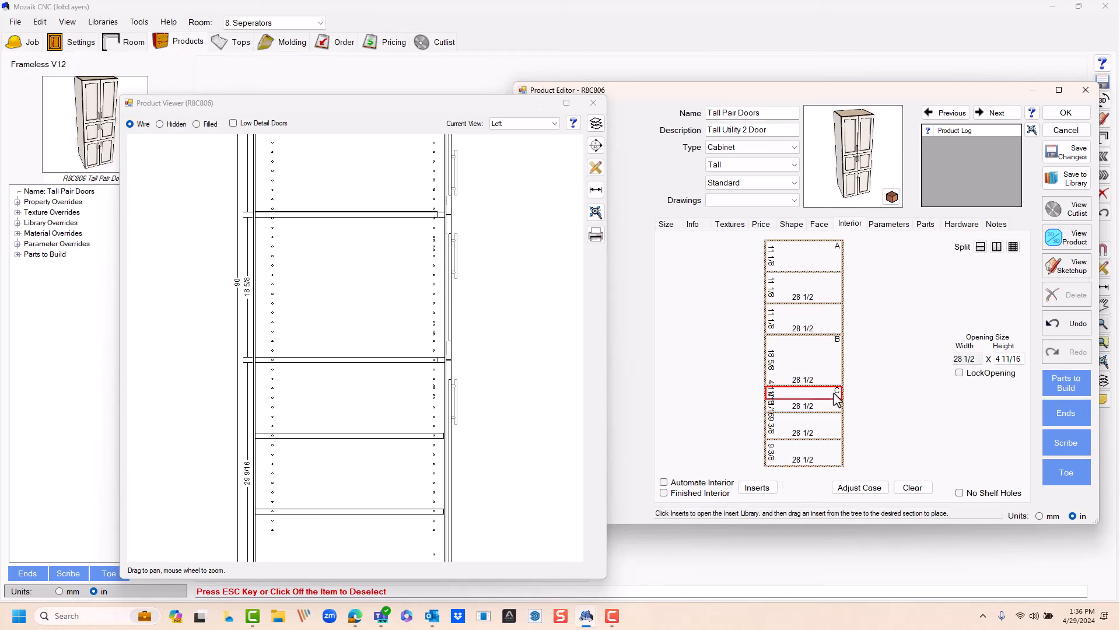
pyautogui.tripleClick(1008, 359)
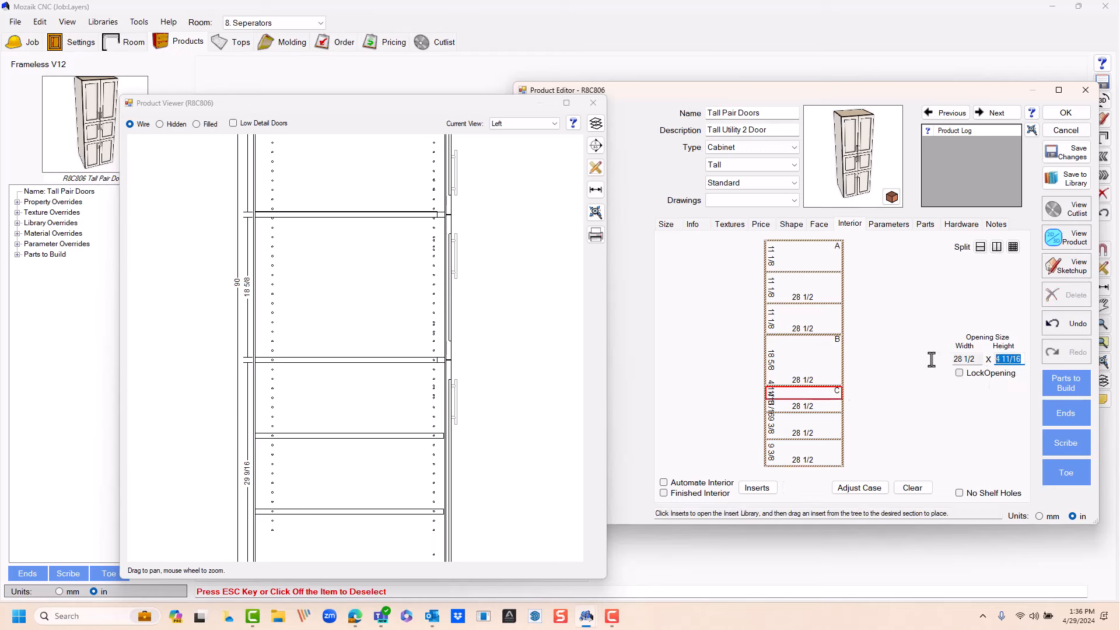
pyautogui.click(961, 373)
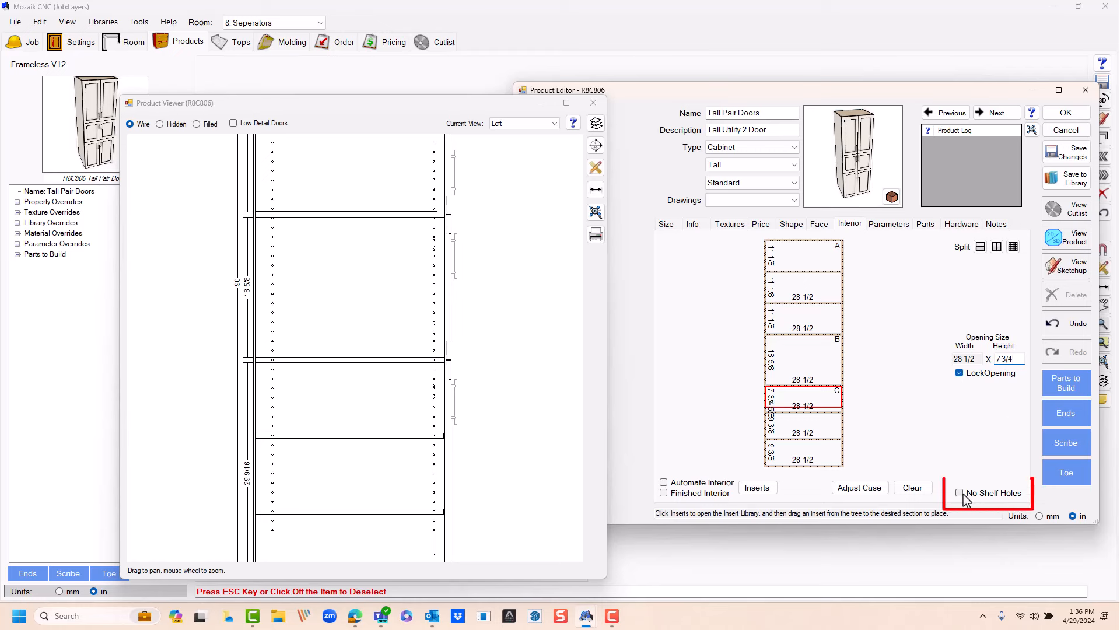
pyautogui.click(961, 494)
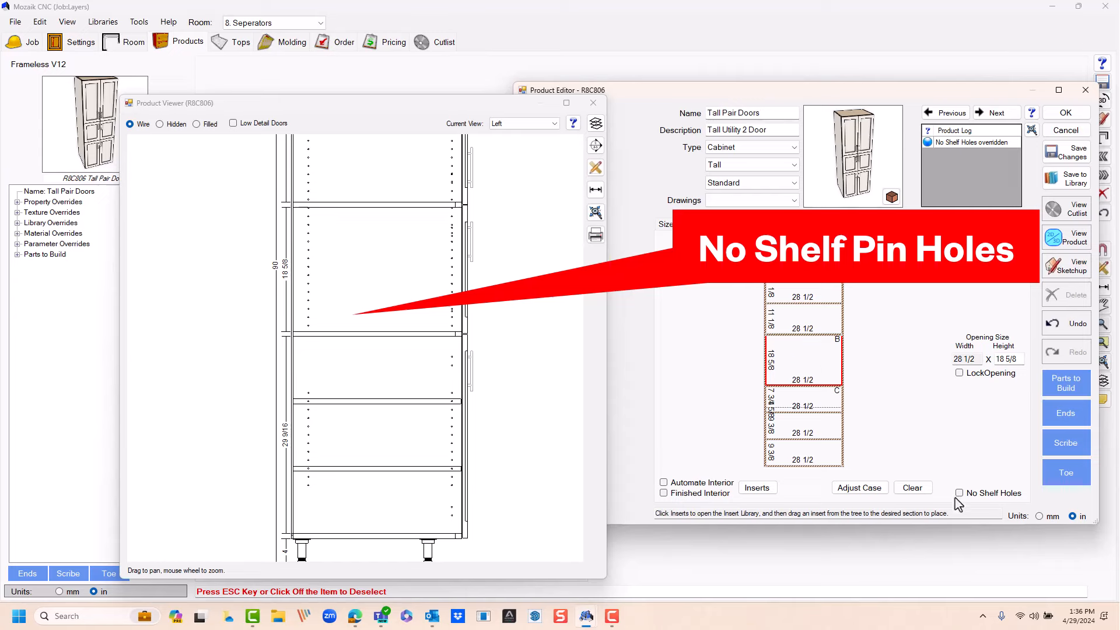
pyautogui.click(959, 493)
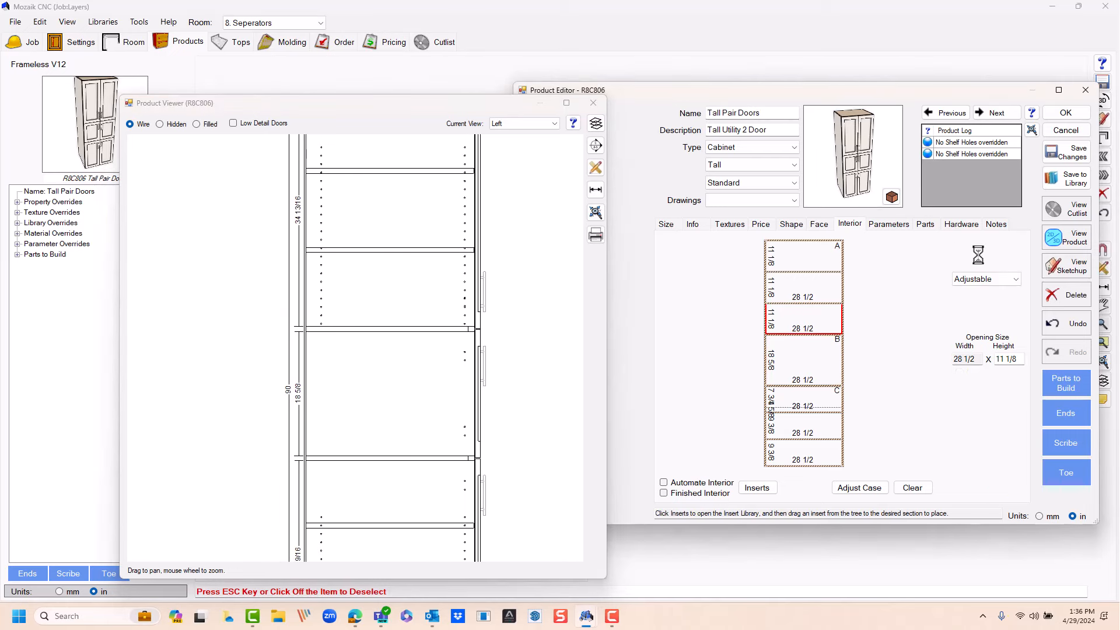
# - Make the upper divider a Separator and lock its opening at 7 3/4 tall
pyautogui.click(1014, 279)
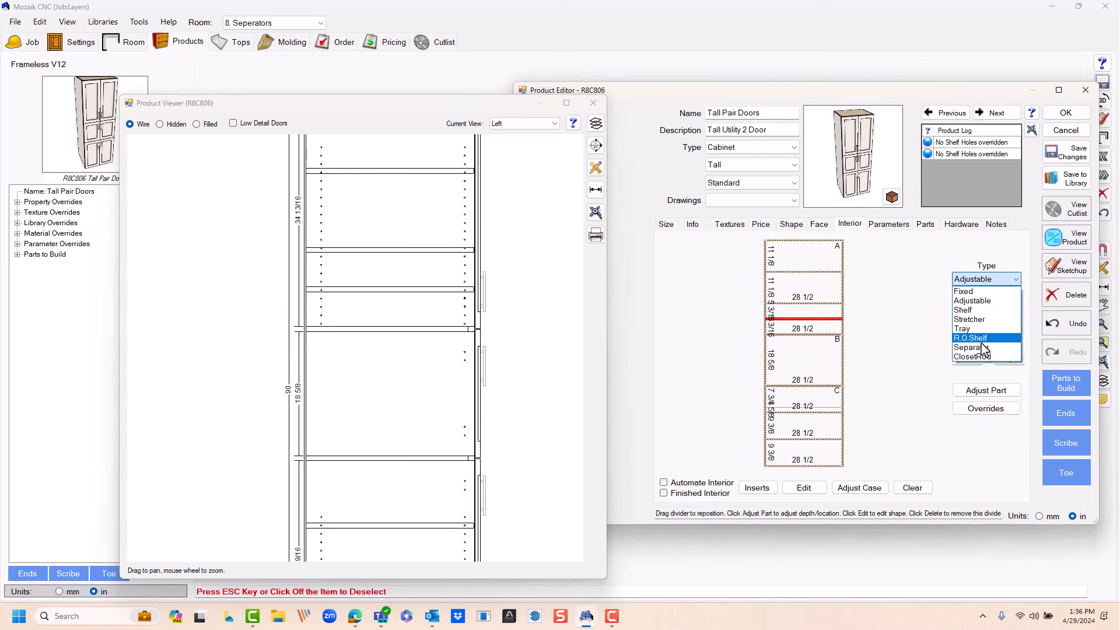
pyautogui.click(970, 347)
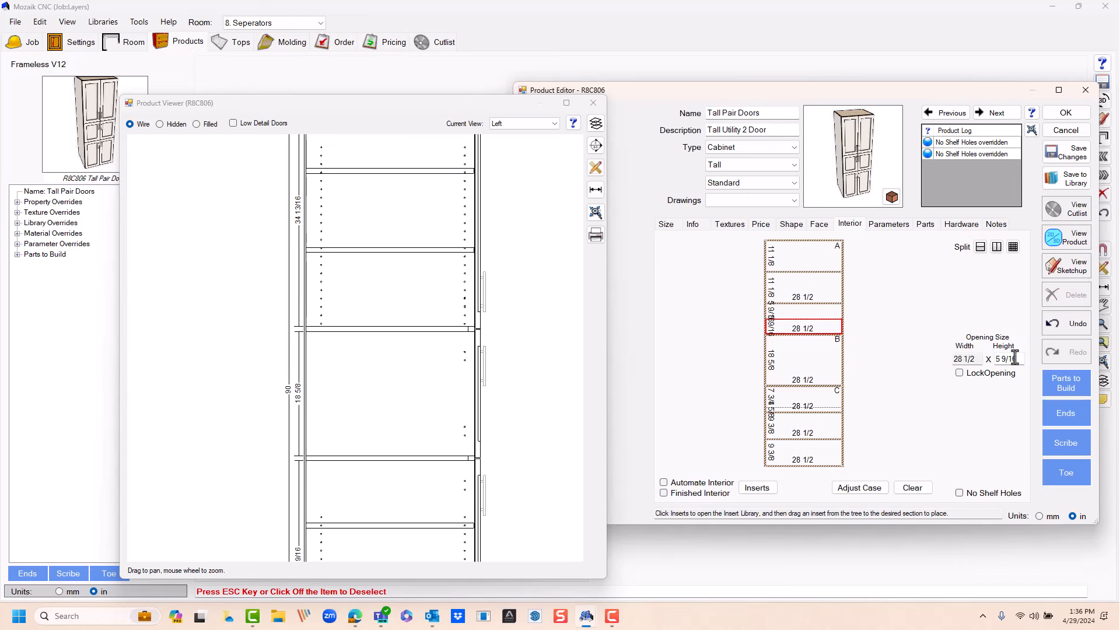
pyautogui.write('7 3/')
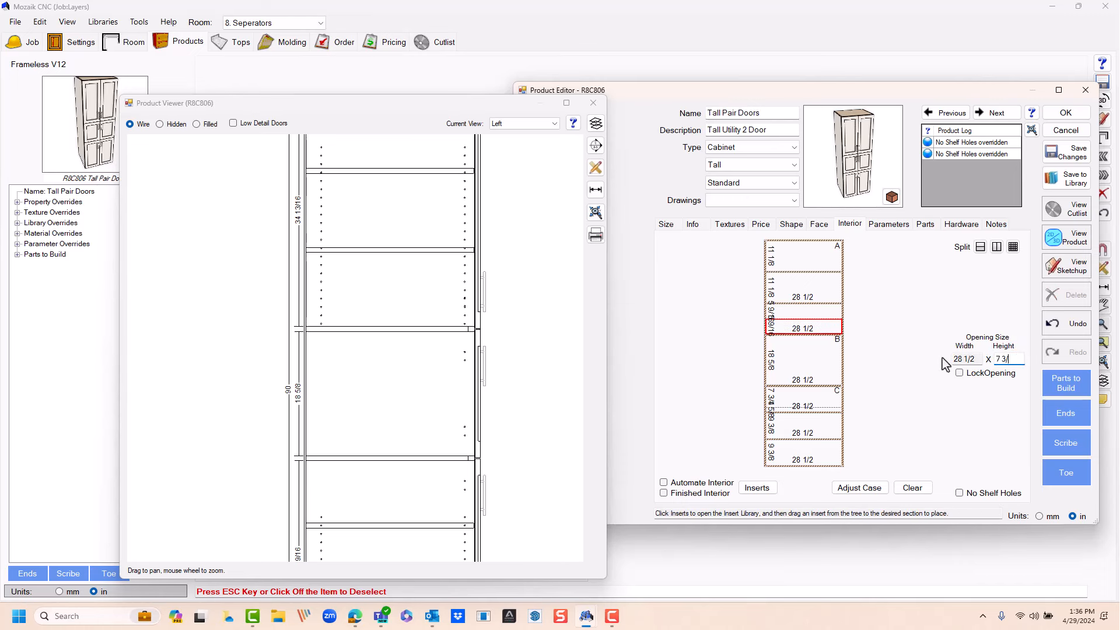
pyautogui.click(959, 372)
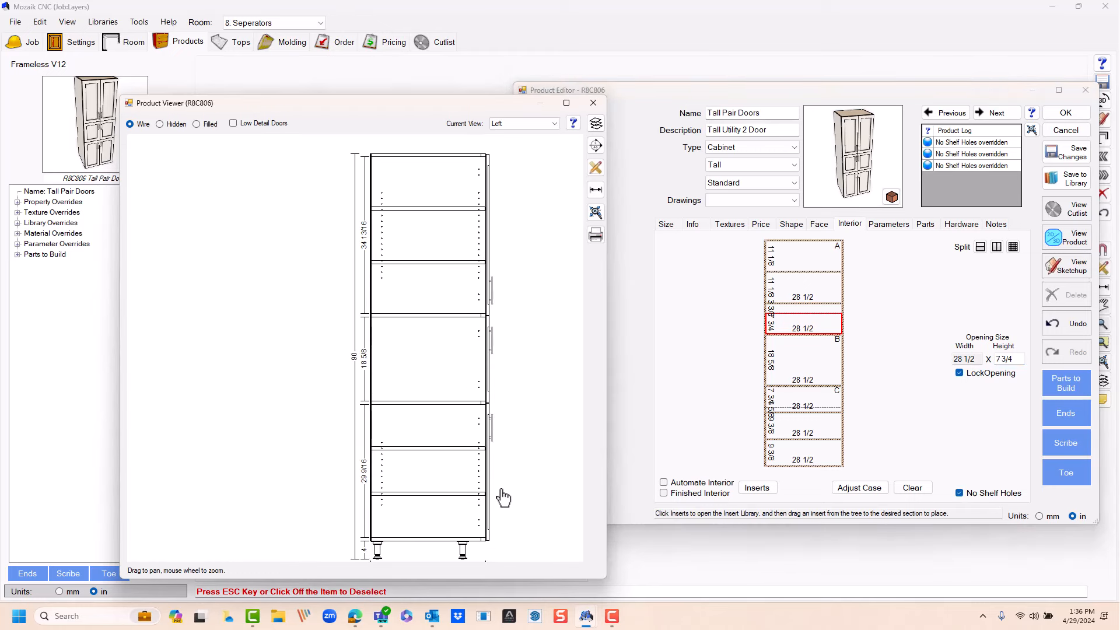
pyautogui.moveTo(478, 223)
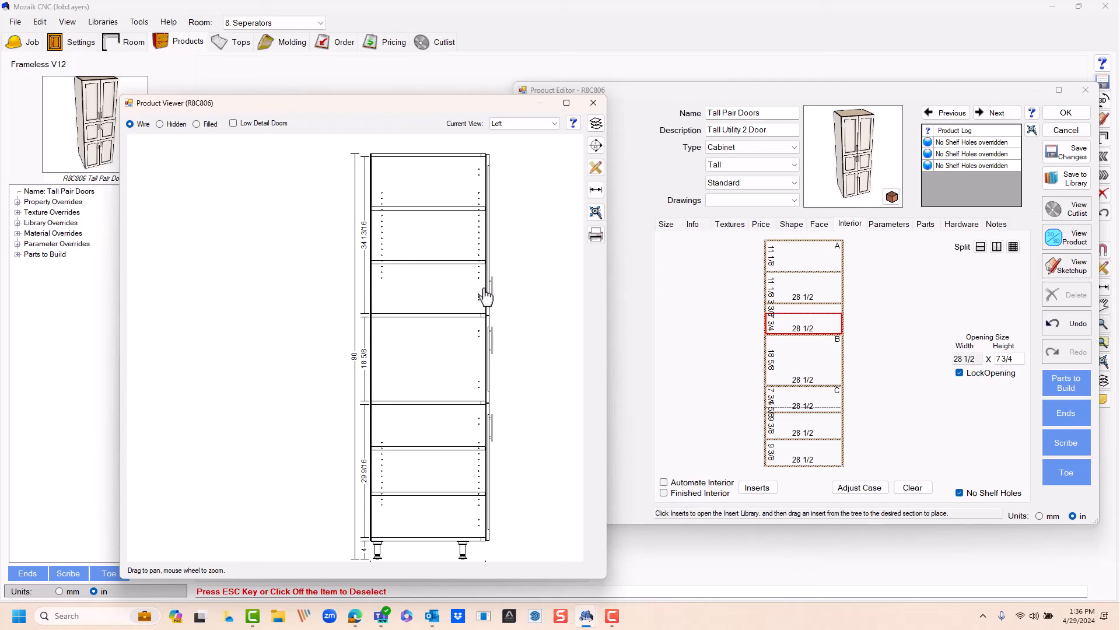
pyautogui.moveTo(505, 306)
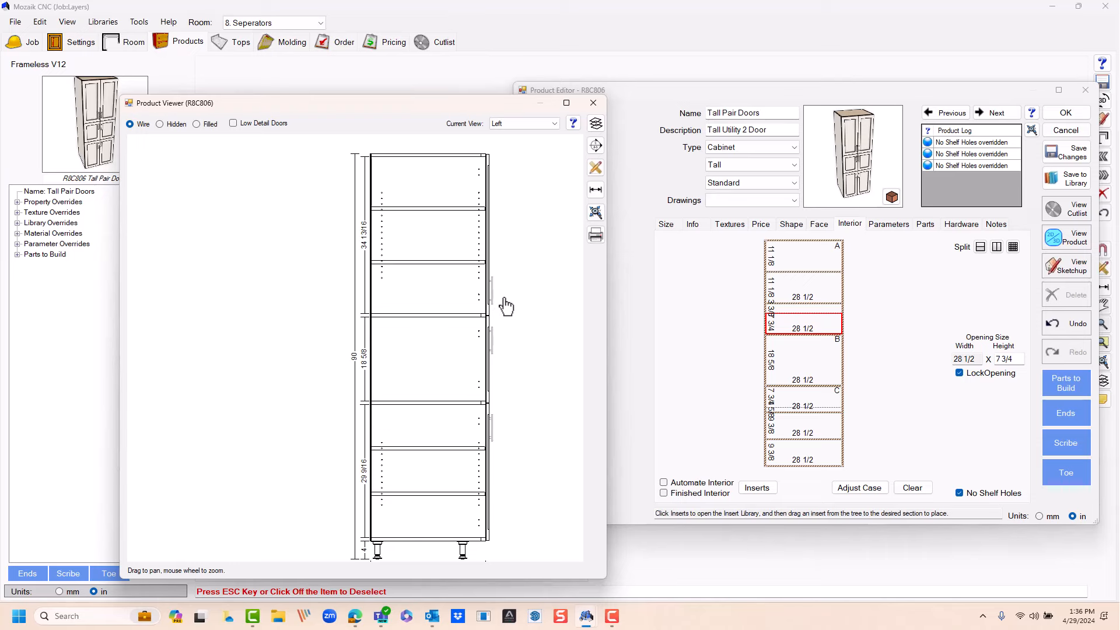